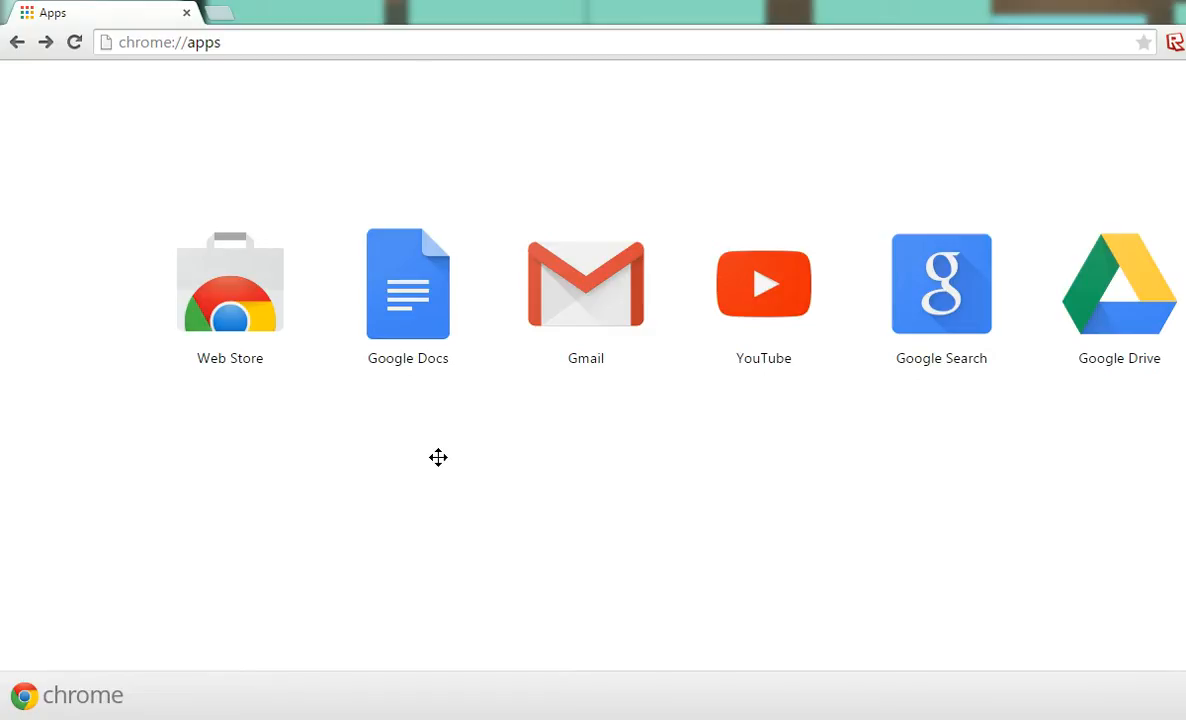
{"action": "mouse_move", "coordinate": [506, 171]}
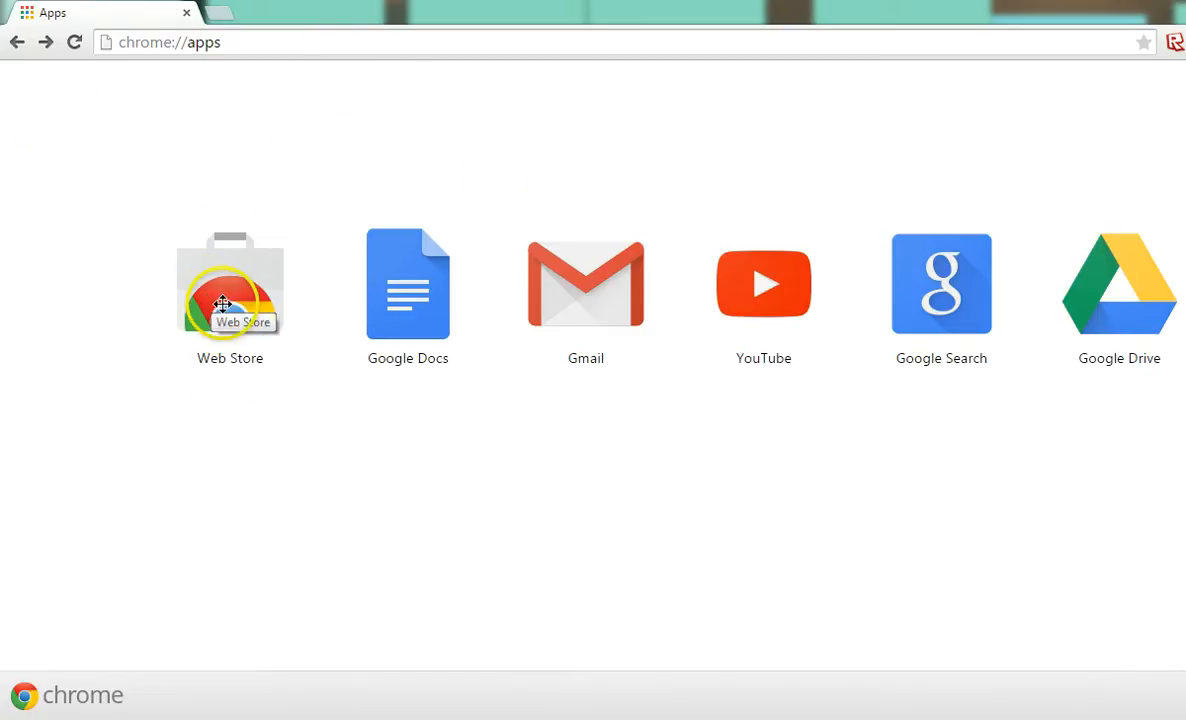
Step: Launch the Chrome Web Store from the chrome://apps page
{"action": "left_click", "coordinate": [230, 303]}
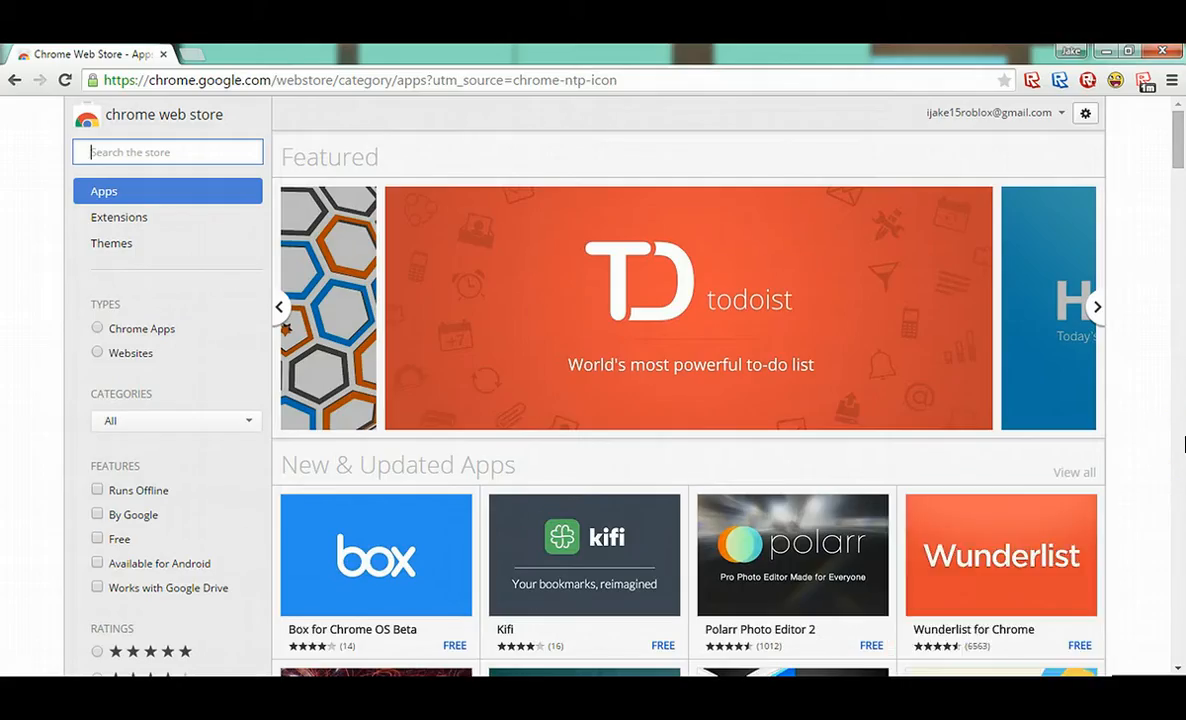
Step: Search the store for 'roblox' and scroll down to the Extensions results
{"action": "left_click", "coordinate": [118, 217]}
{"action": "type", "text": "r"}
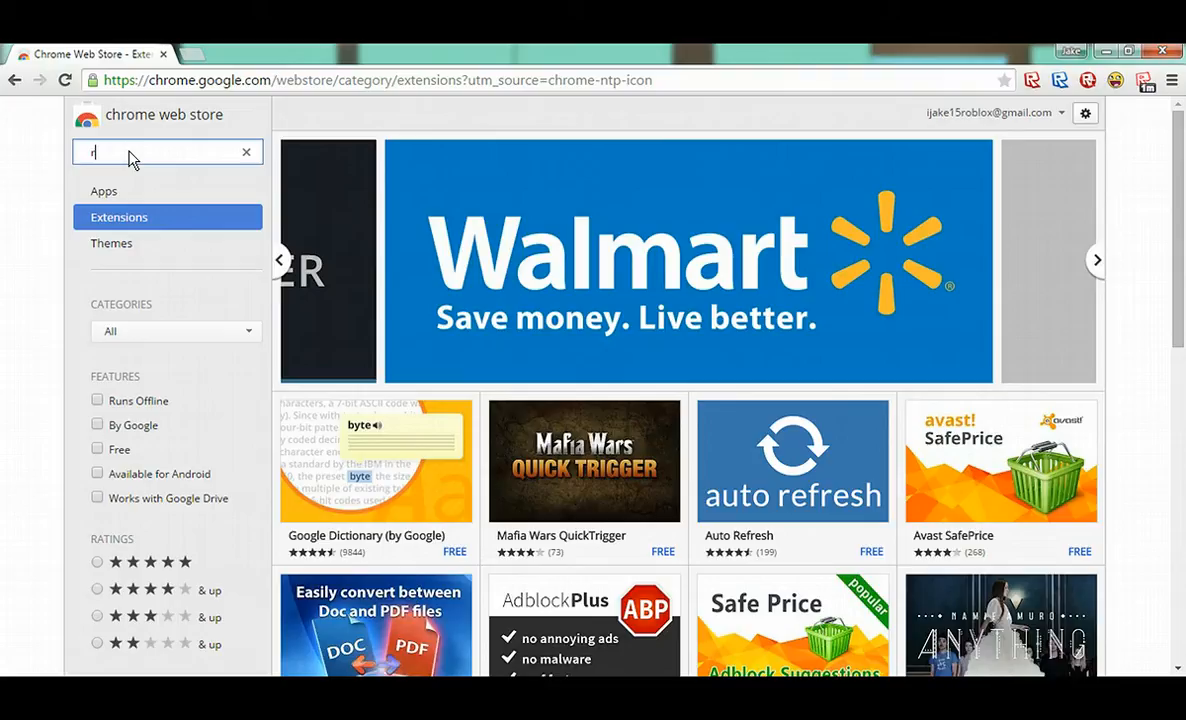
{"action": "type", "text": "oblox"}
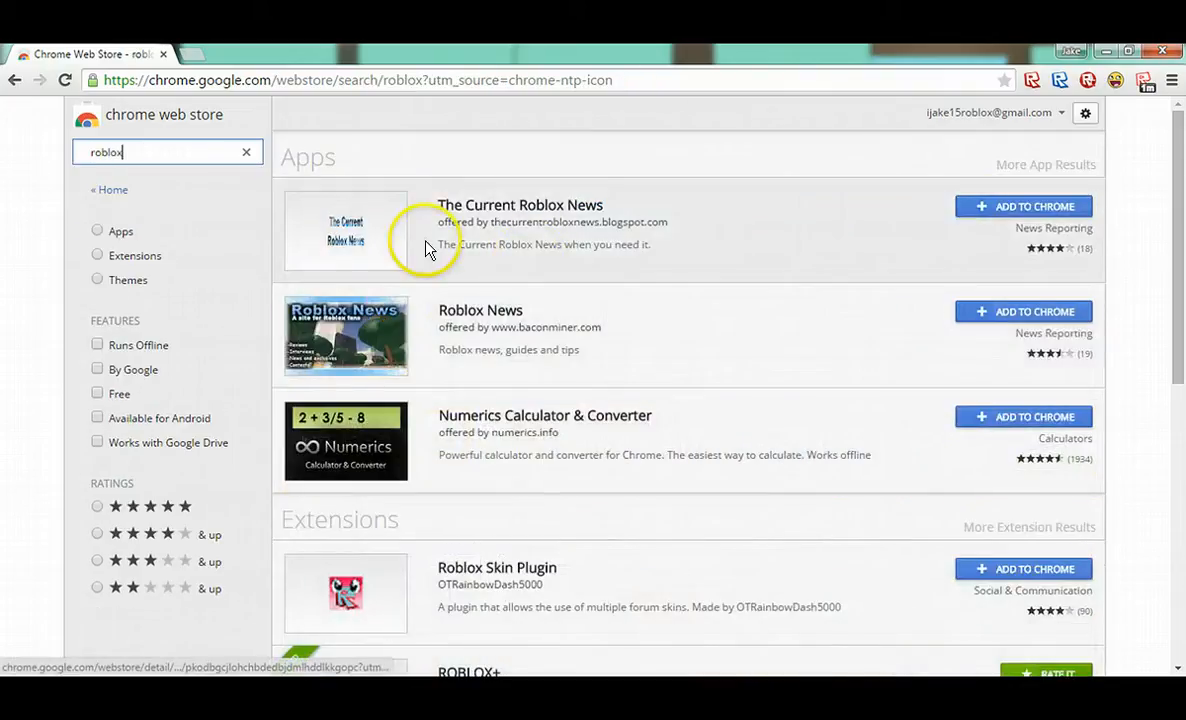
{"action": "scroll", "scroll_direction": "down", "scroll_amount": 3}
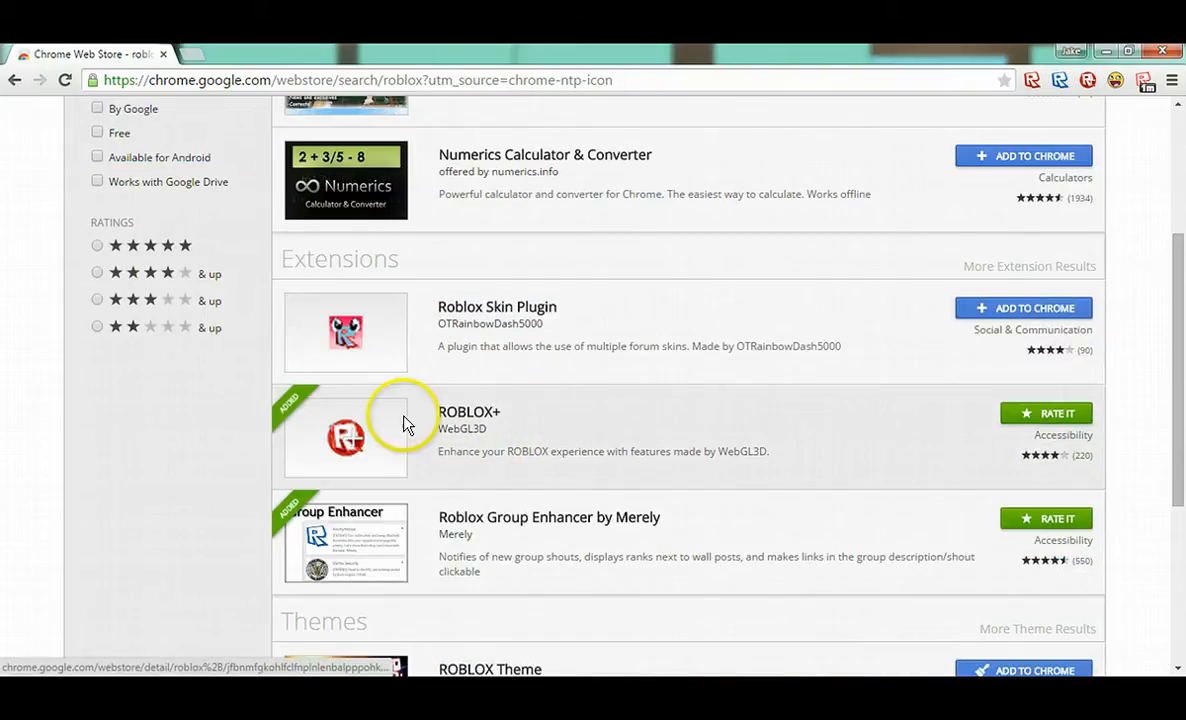
{"action": "mouse_move", "coordinate": [305, 442]}
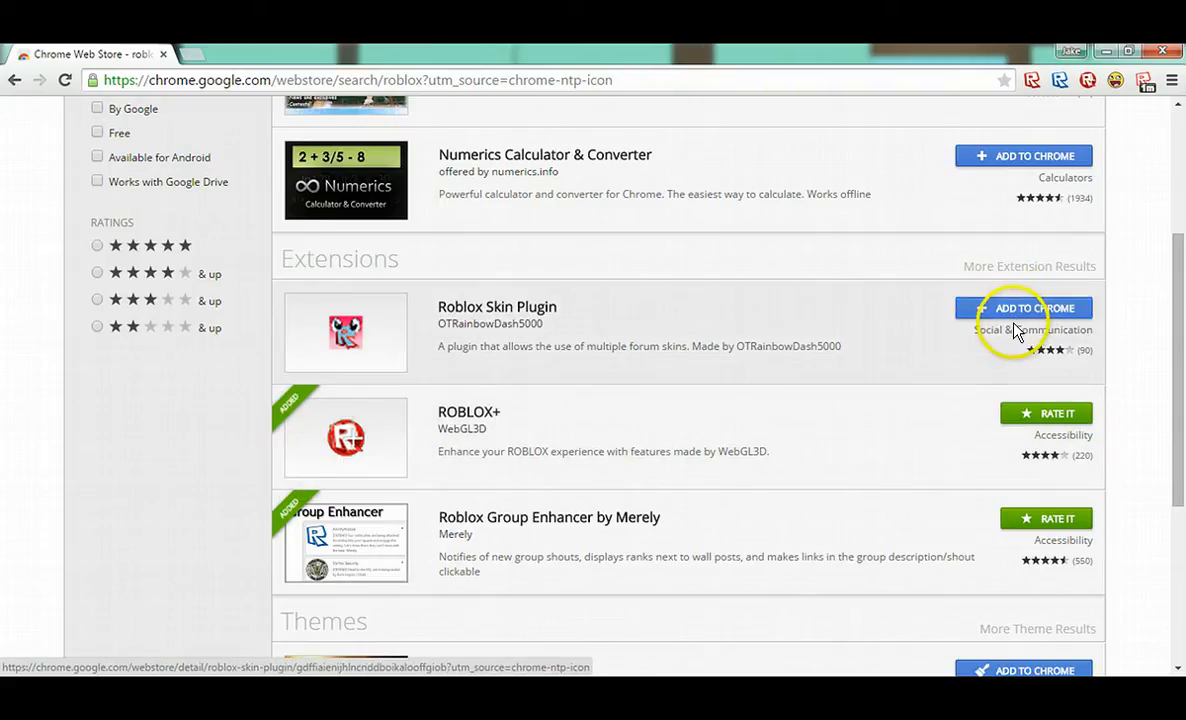
{"action": "mouse_move", "coordinate": [791, 508]}
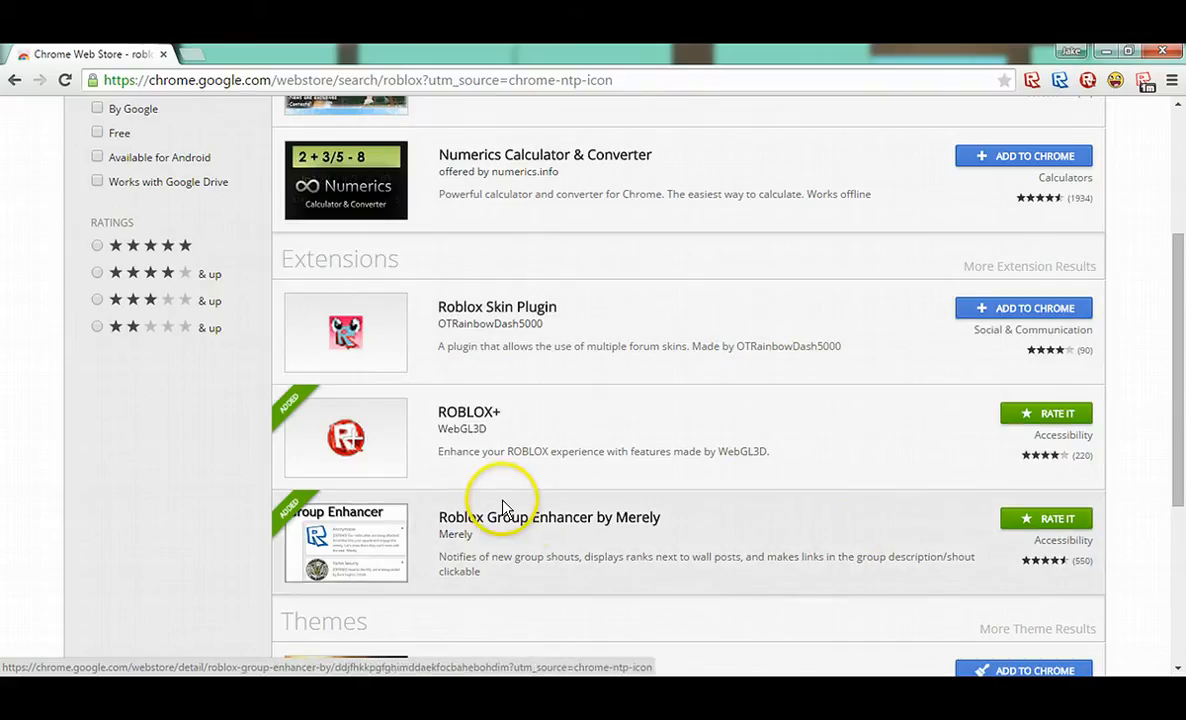
Step: Open Roblox Group Enhancer's detail page and view its overview screenshots
{"action": "left_click", "coordinate": [550, 517]}
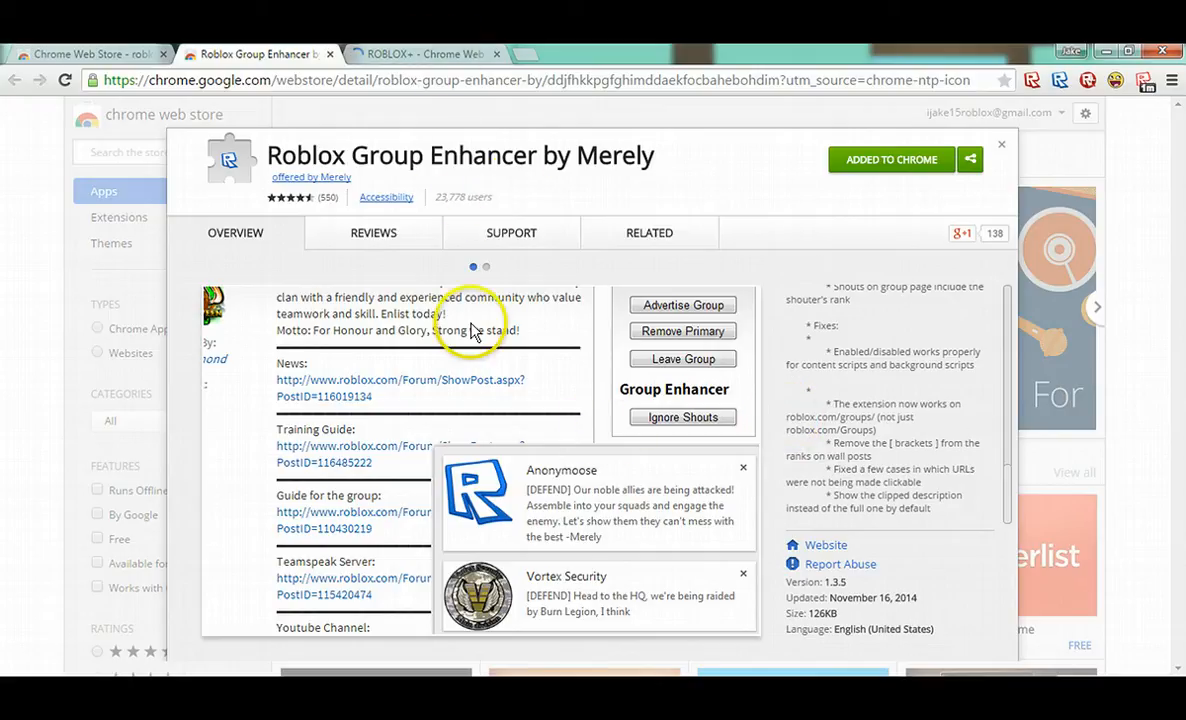
{"action": "left_click", "coordinate": [487, 266]}
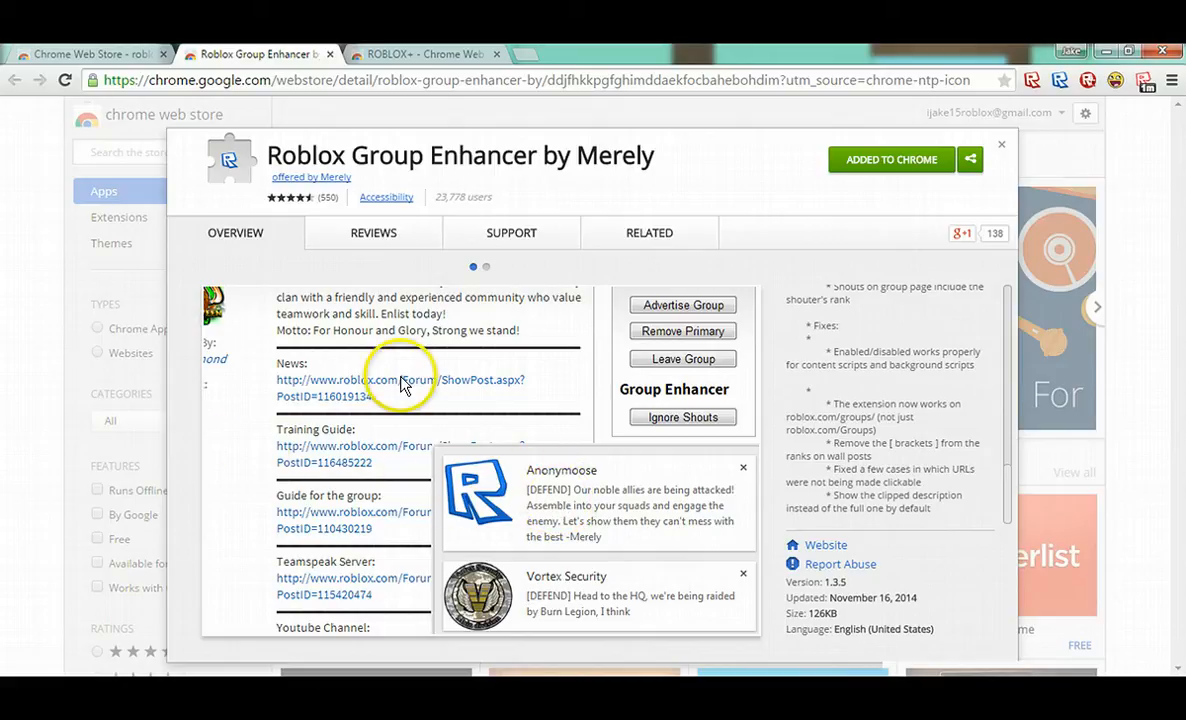
{"action": "mouse_move", "coordinate": [280, 407]}
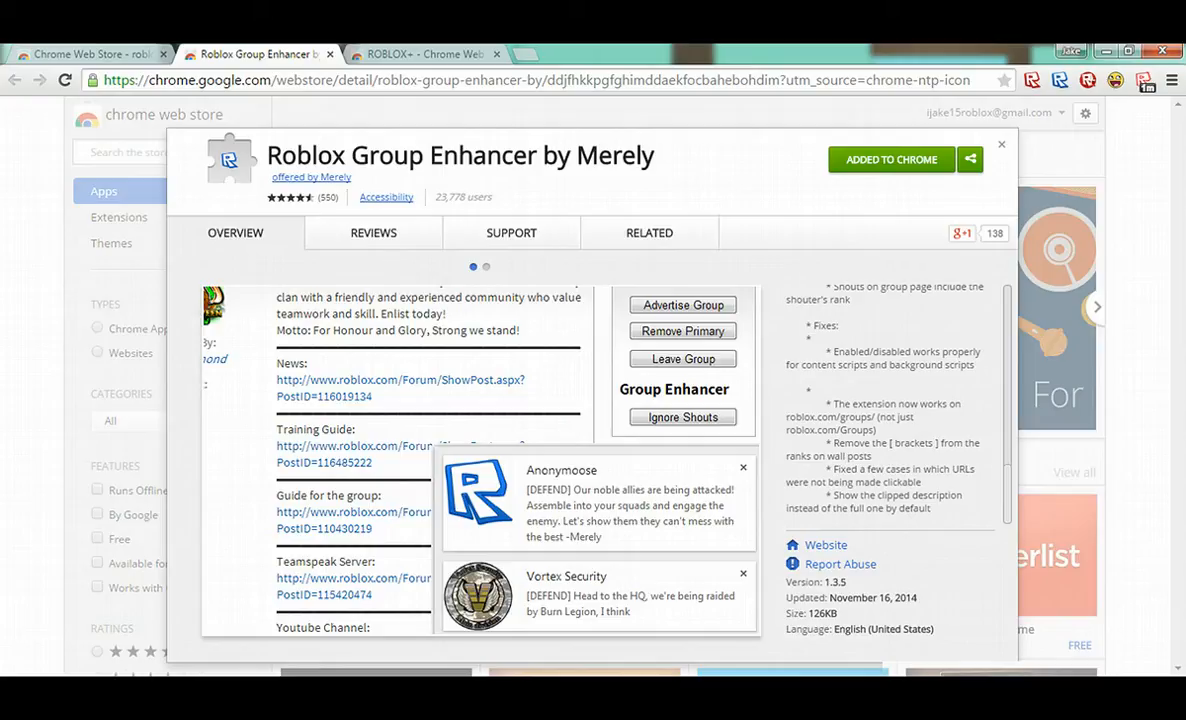
{"action": "mouse_move", "coordinate": [737, 480]}
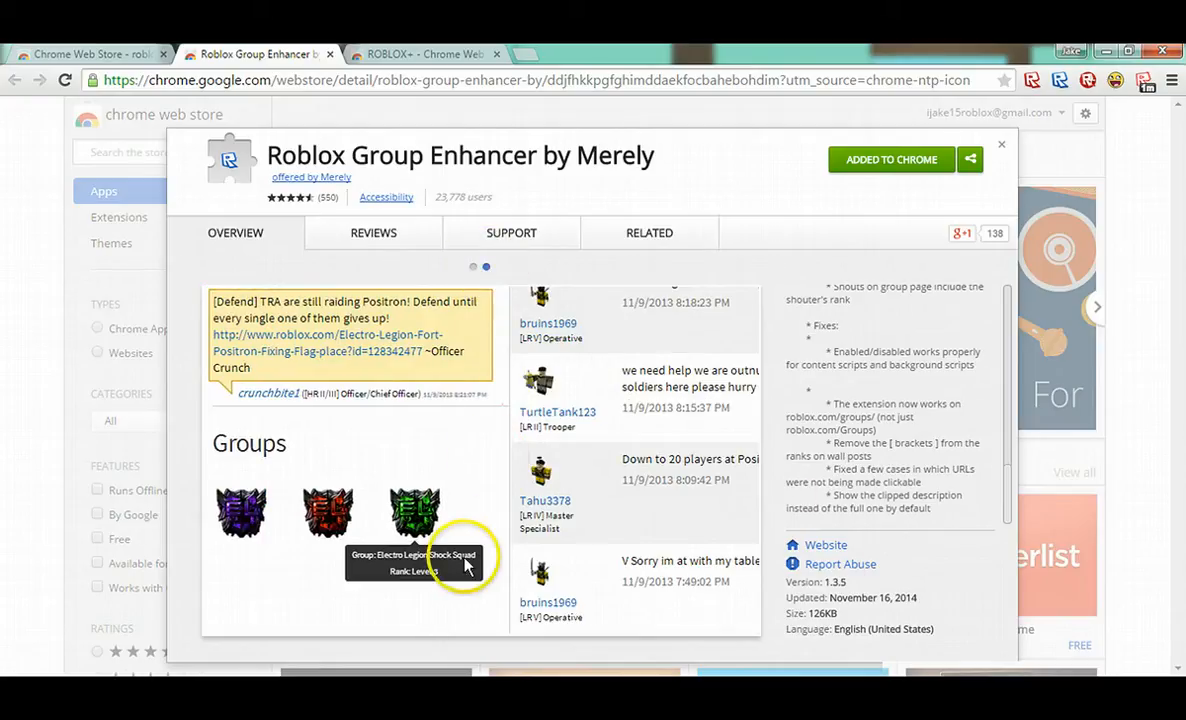
{"action": "mouse_move", "coordinate": [405, 535]}
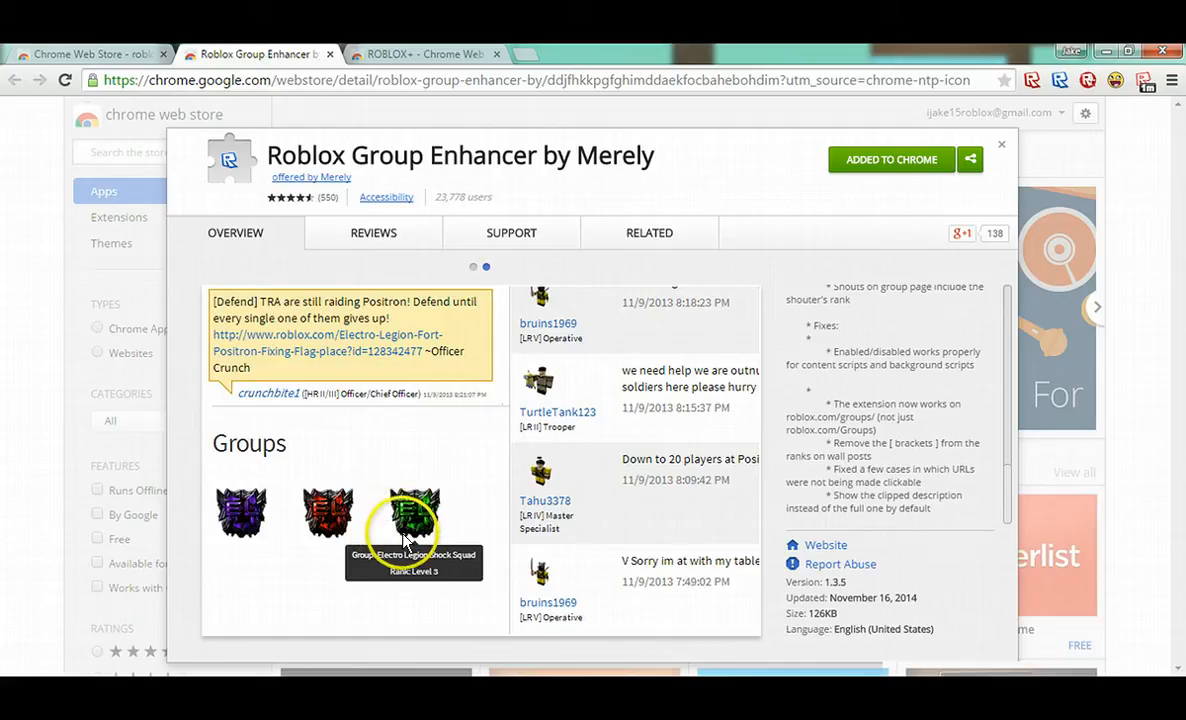
{"action": "mouse_move", "coordinate": [417, 539]}
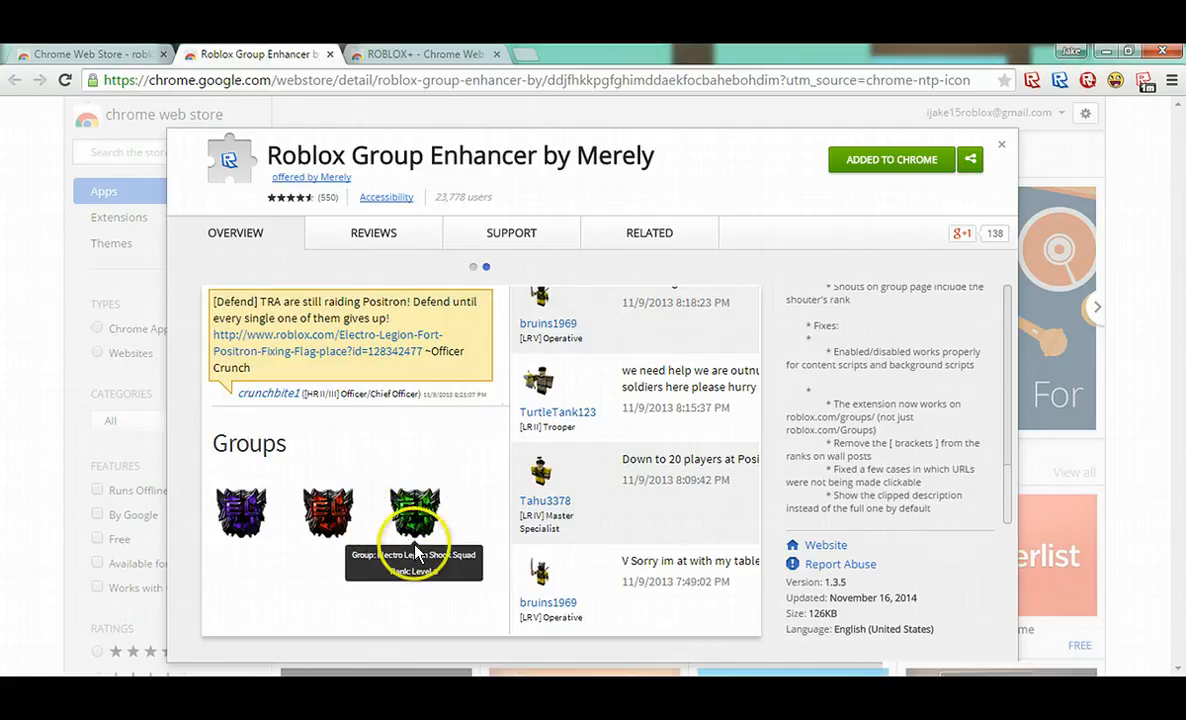
{"action": "mouse_move", "coordinate": [416, 528]}
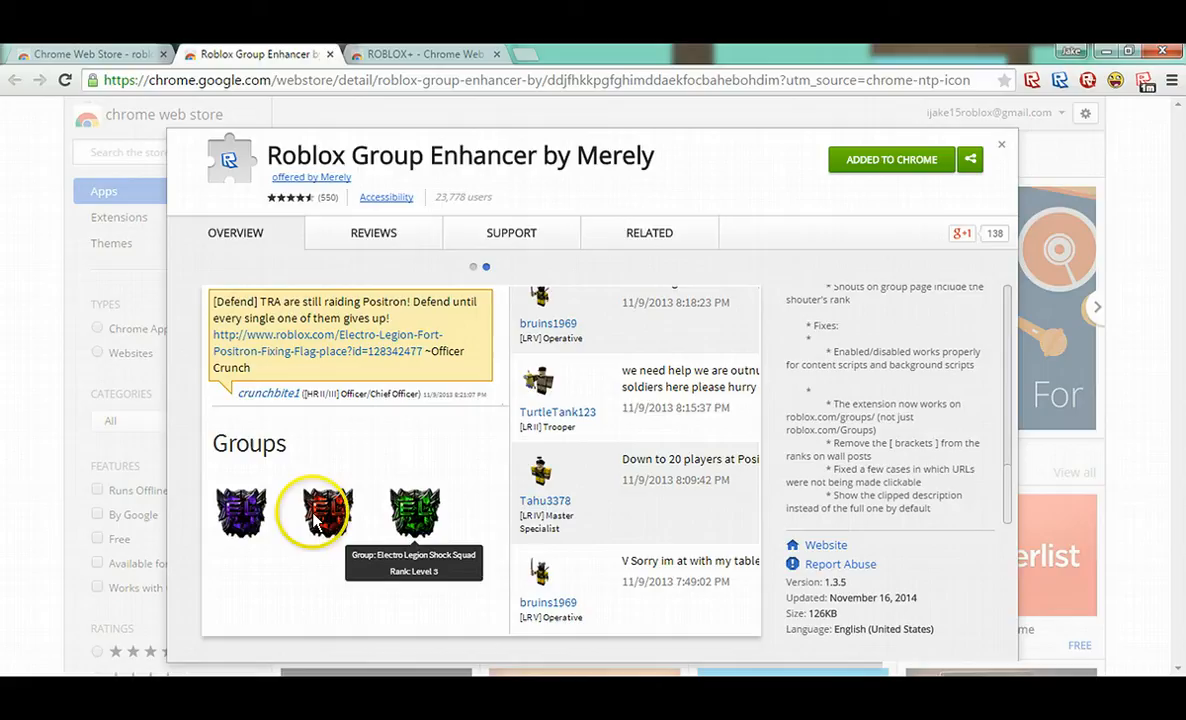
{"action": "mouse_move", "coordinate": [452, 401]}
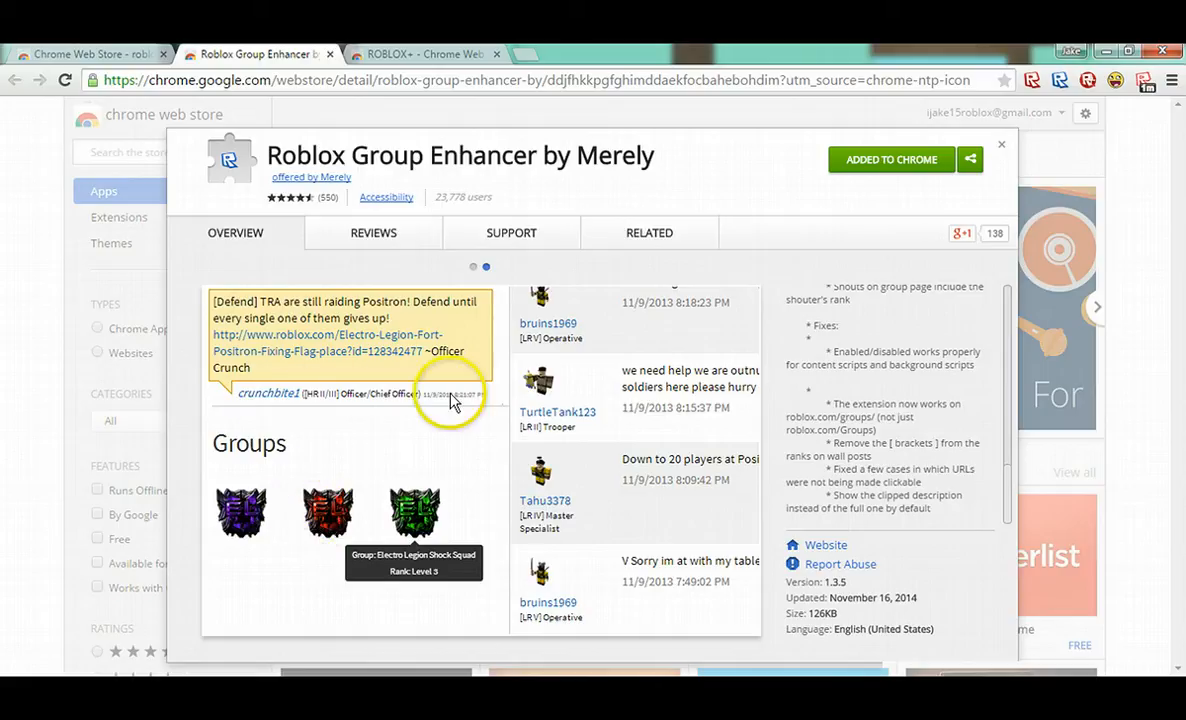
{"action": "mouse_move", "coordinate": [575, 350]}
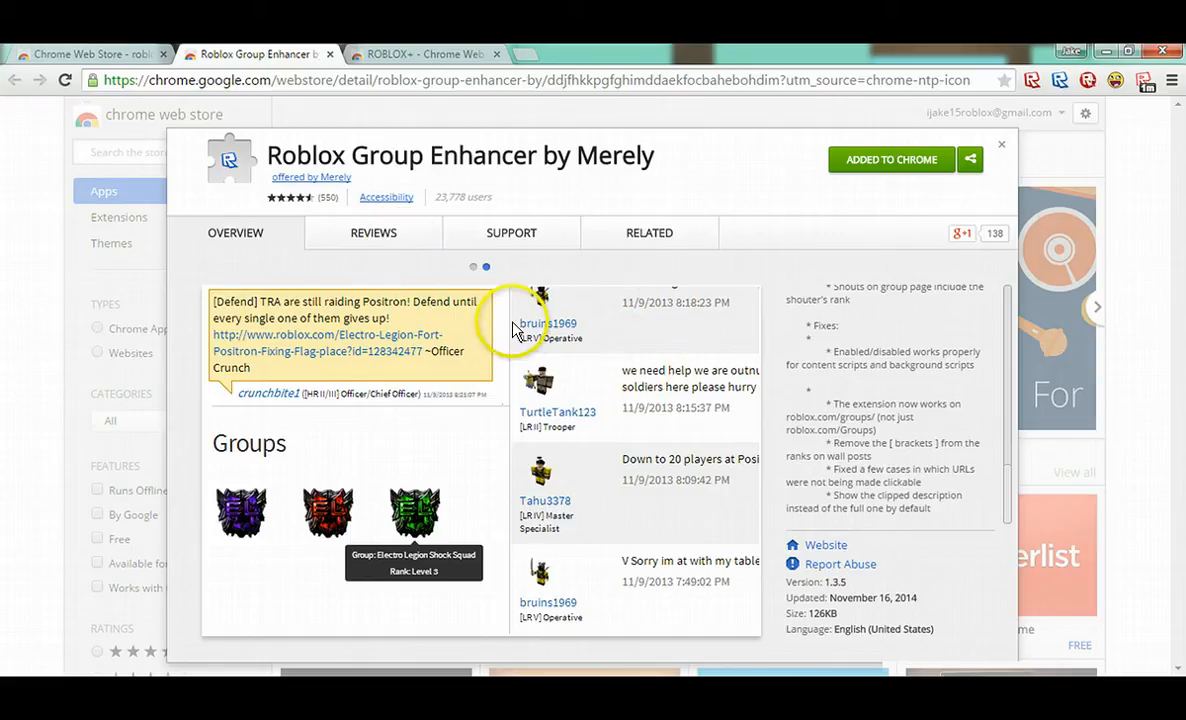
{"action": "mouse_move", "coordinate": [446, 301]}
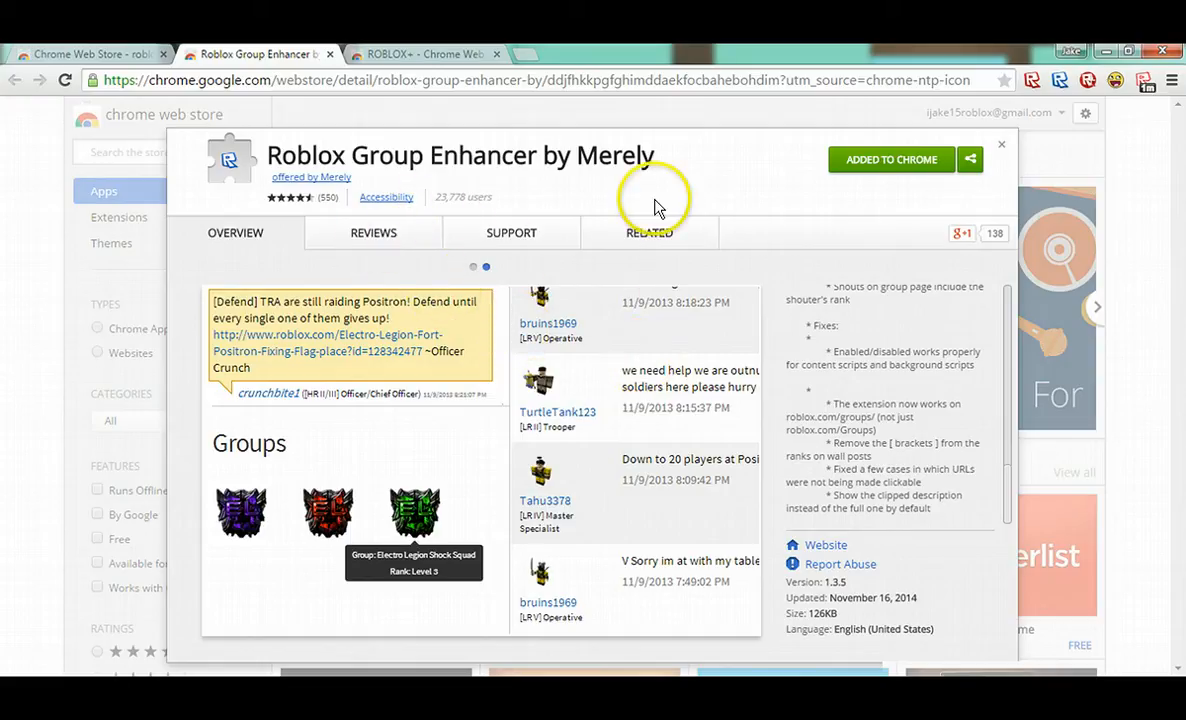
{"action": "mouse_move", "coordinate": [456, 140]}
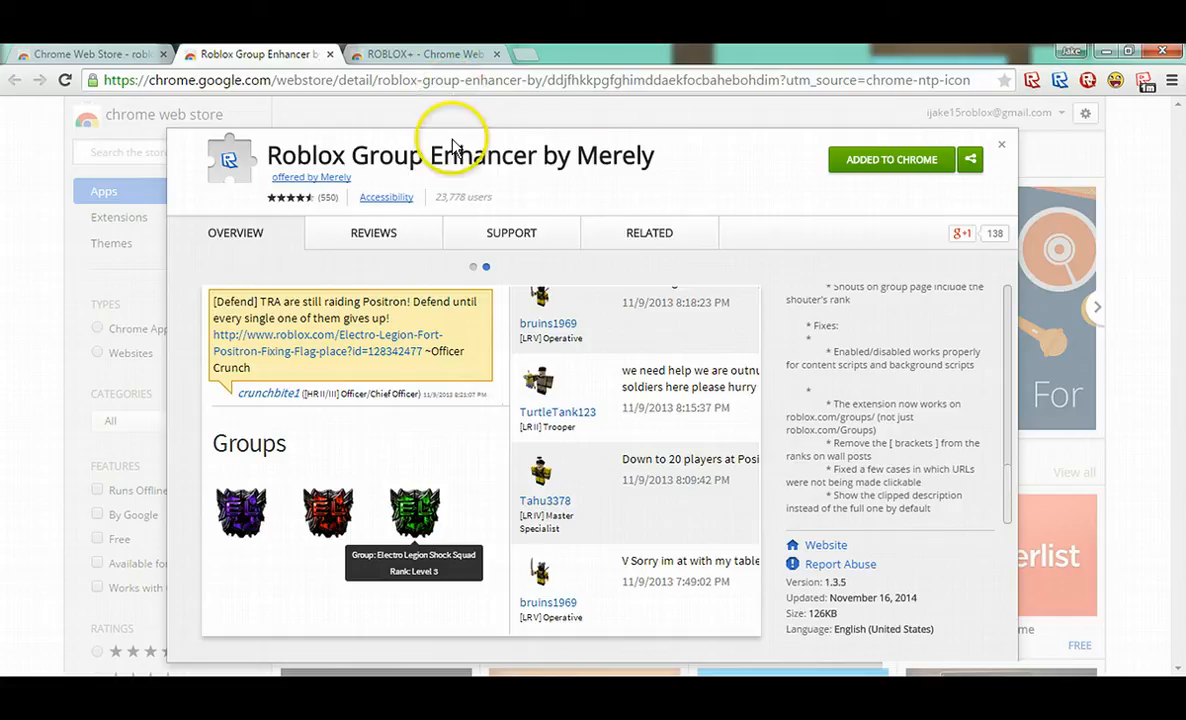
{"action": "mouse_move", "coordinate": [457, 375]}
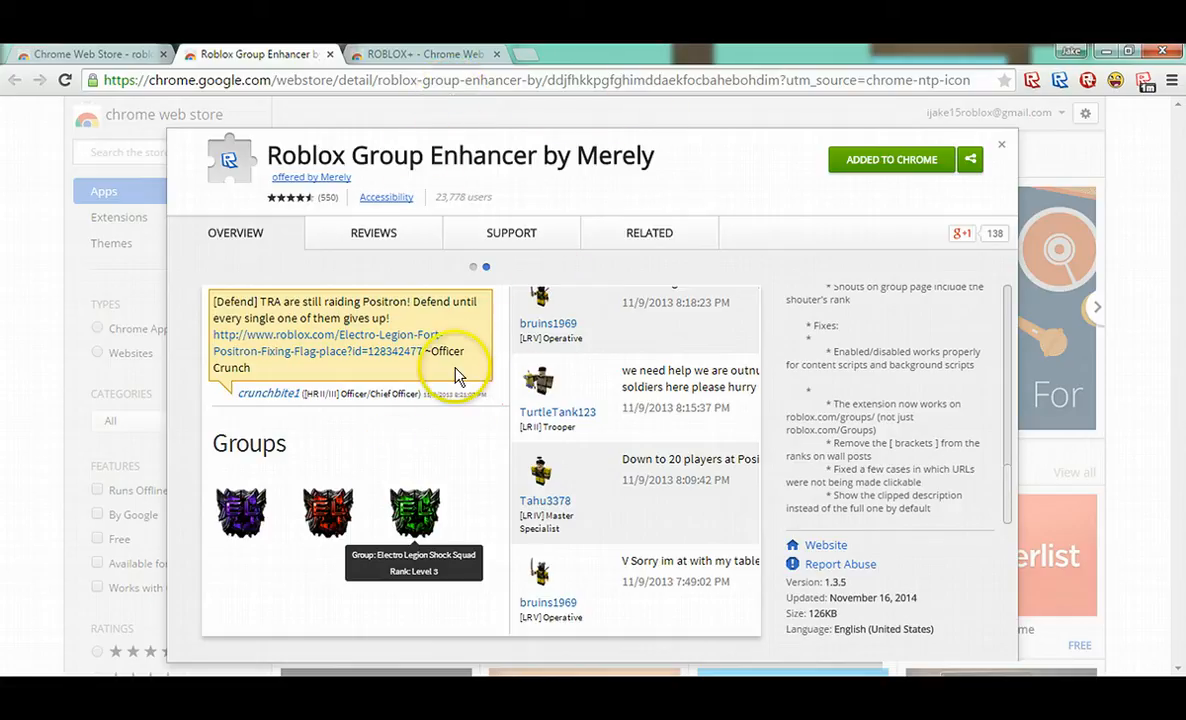
{"action": "mouse_move", "coordinate": [420, 209]}
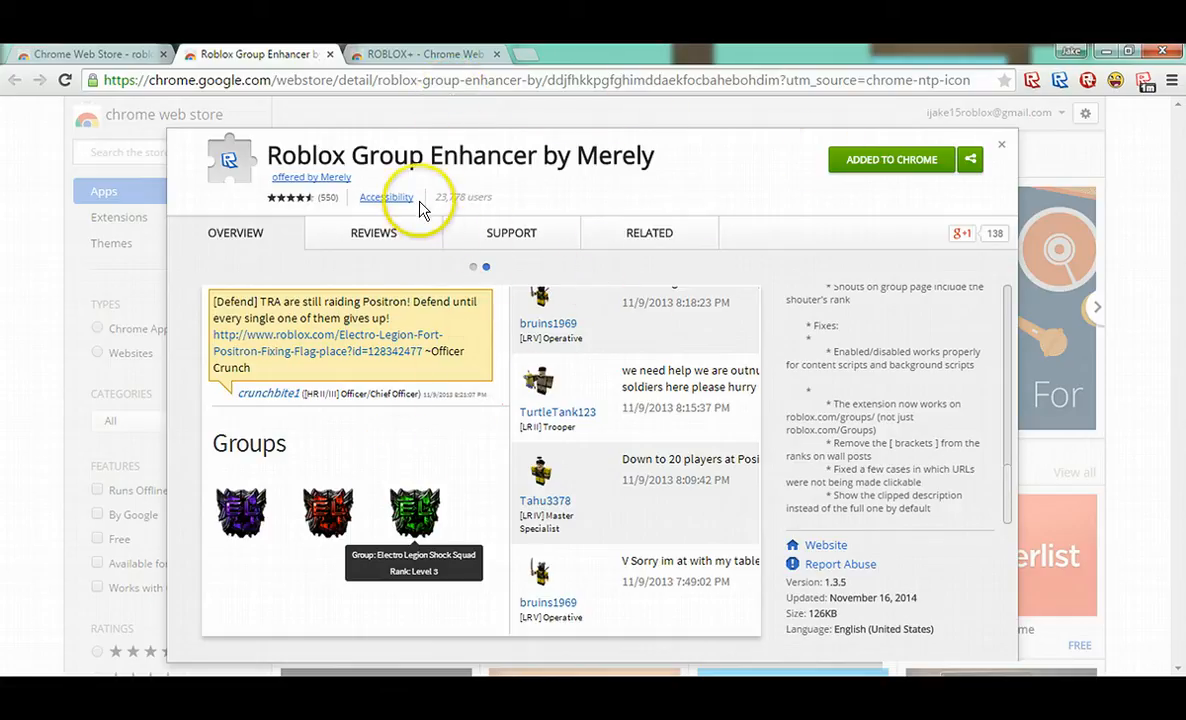
{"action": "mouse_move", "coordinate": [425, 47]}
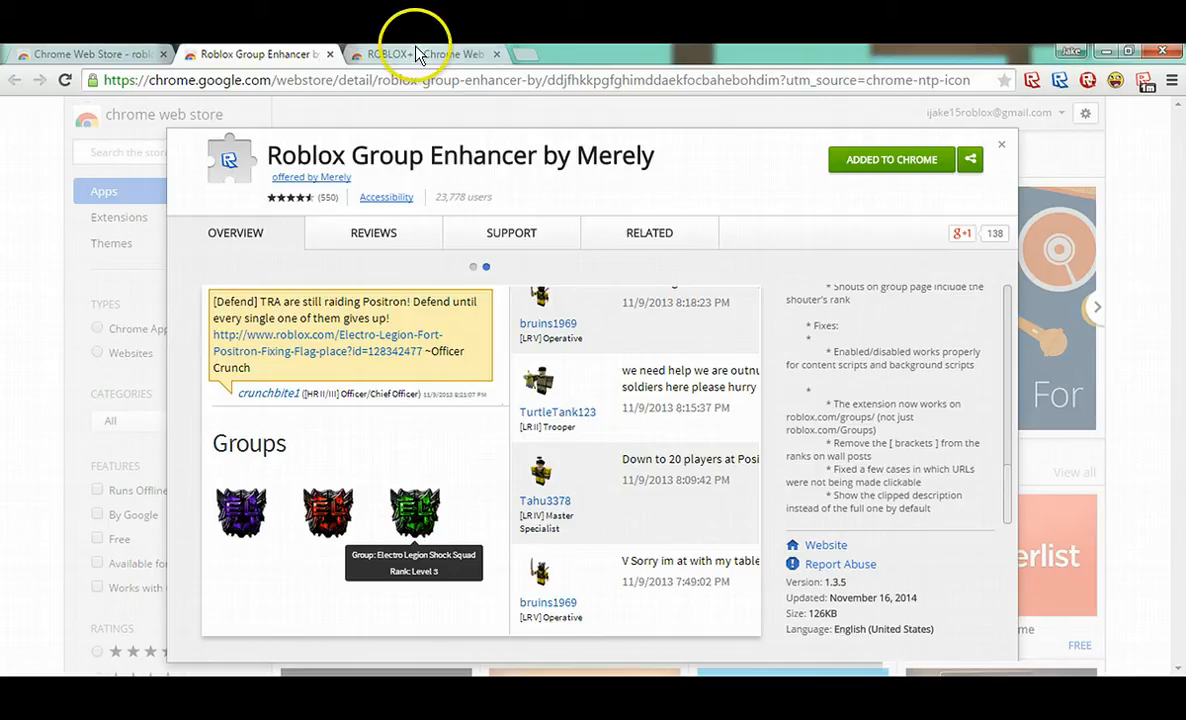
Step: On the ROBLOX+ page, view the Control Panel and Inventory Viewer screenshots
{"action": "left_click", "coordinate": [415, 54]}
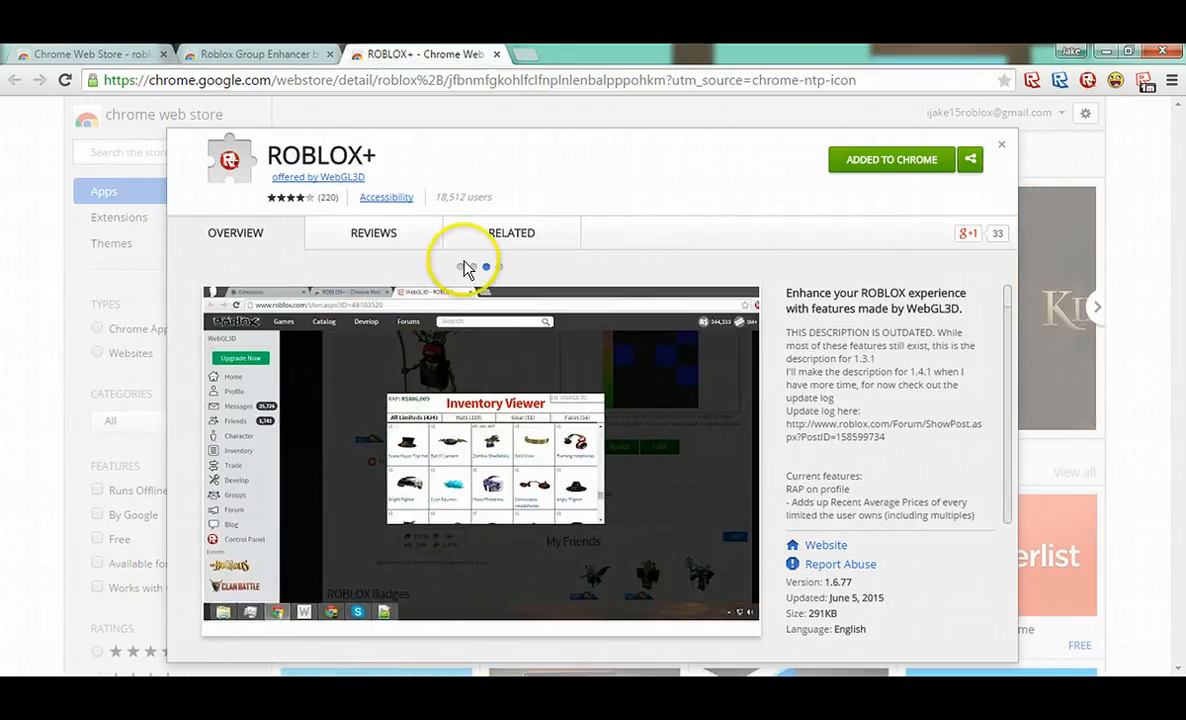
{"action": "left_click", "coordinate": [473, 267]}
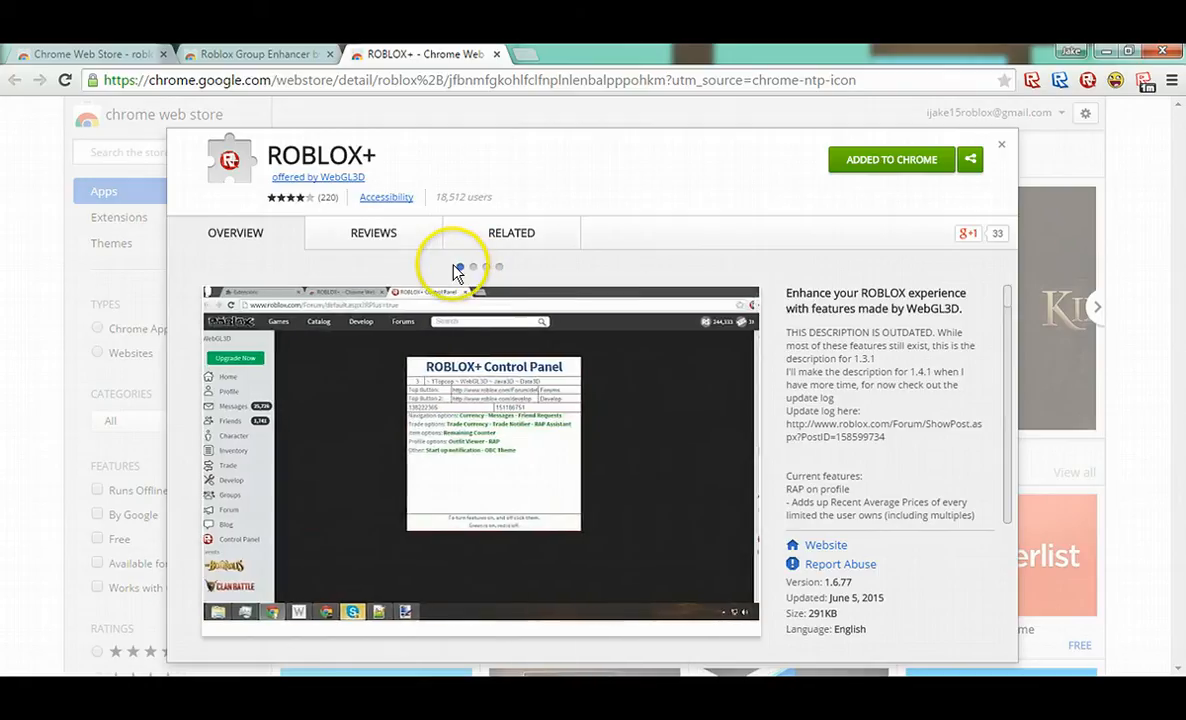
{"action": "left_click", "coordinate": [472, 266]}
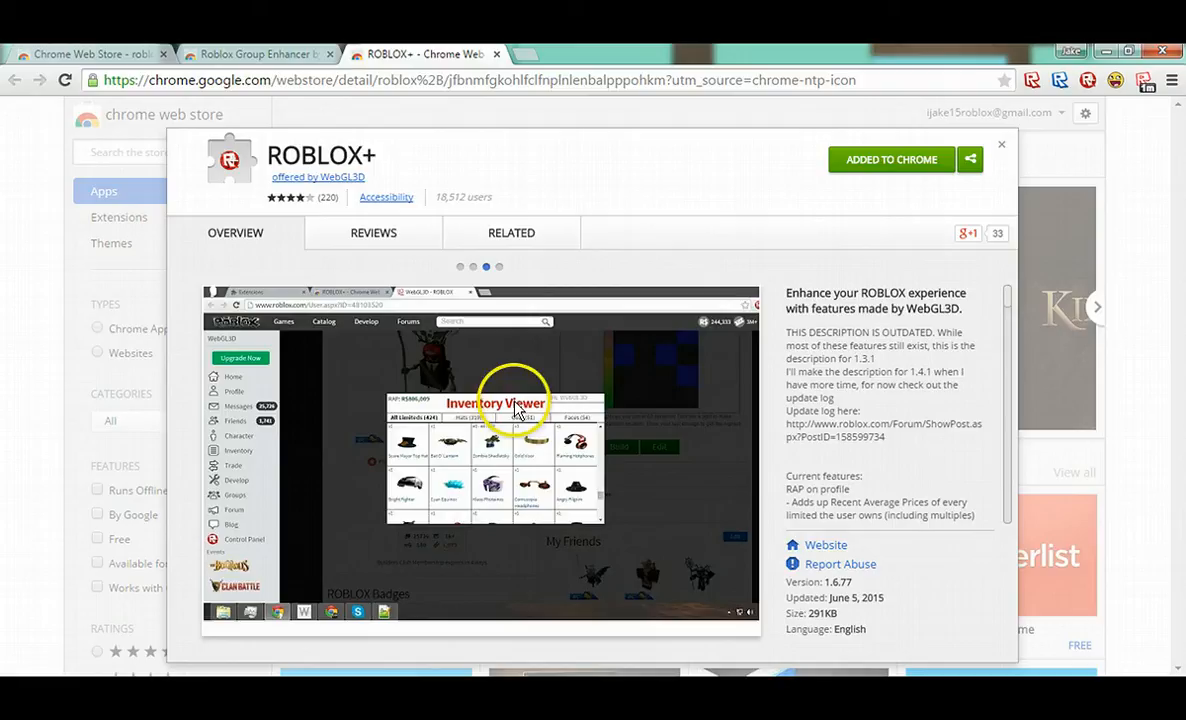
{"action": "mouse_move", "coordinate": [447, 467]}
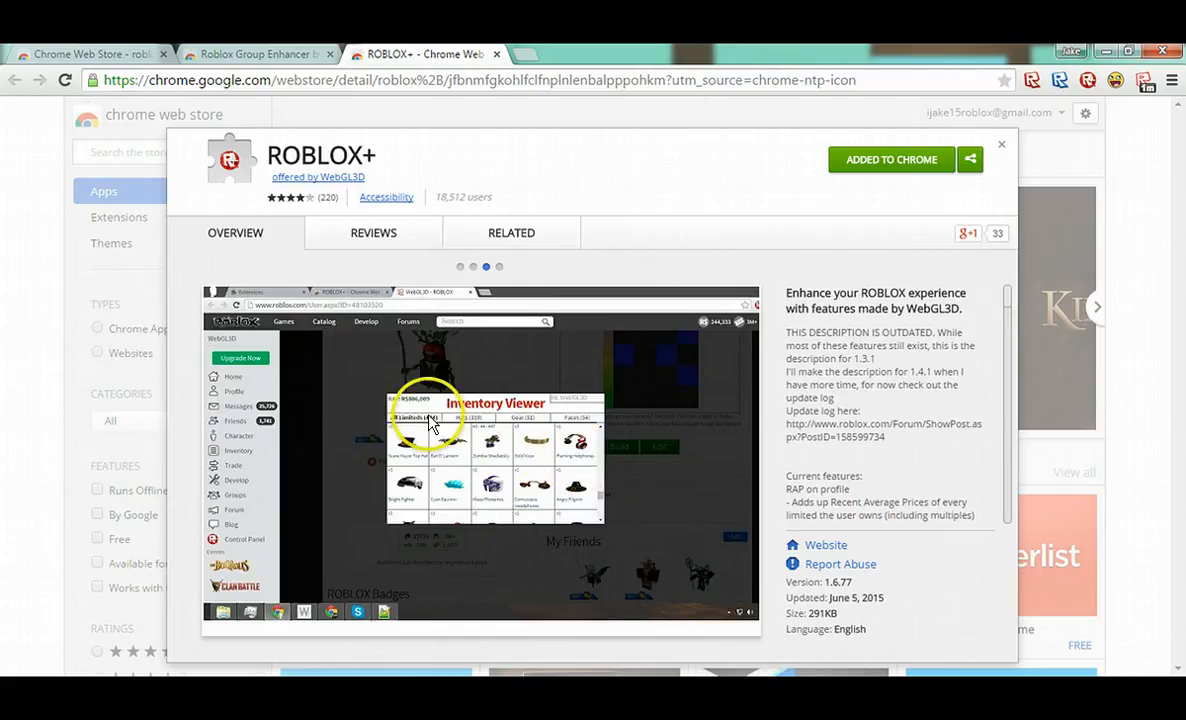
{"action": "mouse_move", "coordinate": [325, 425]}
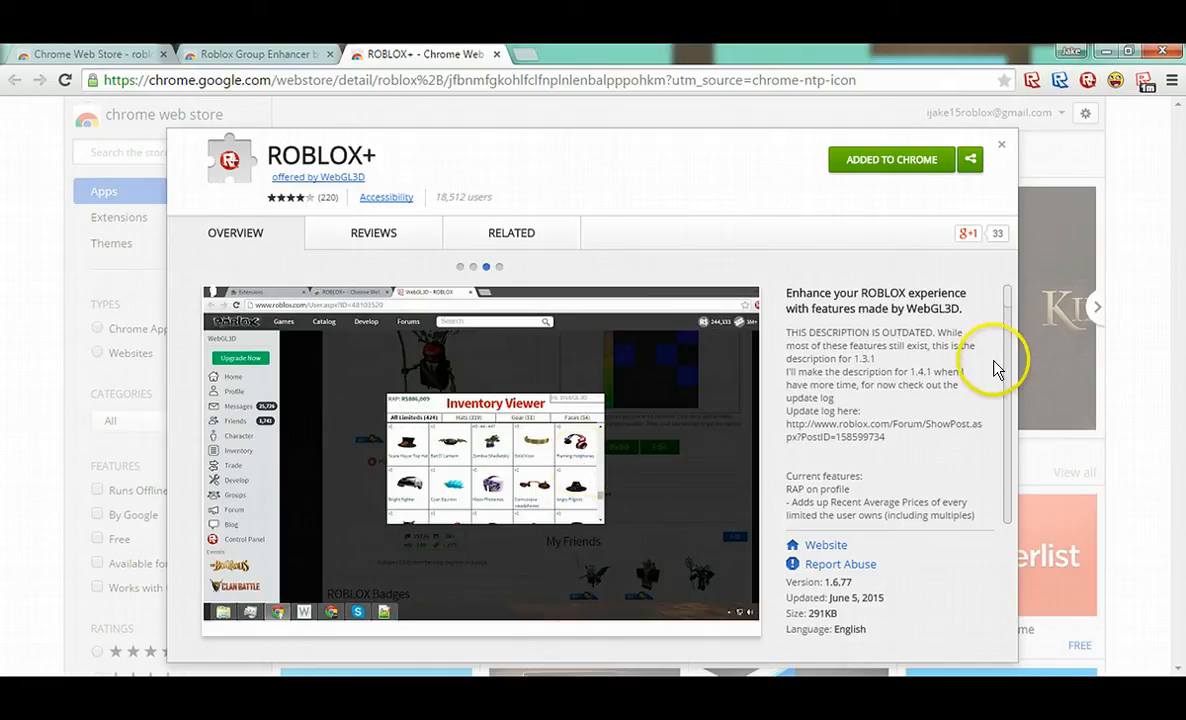
Step: Scroll through the ROBLOX+ feature description
{"action": "scroll", "scroll_direction": "down", "scroll_amount": 3}
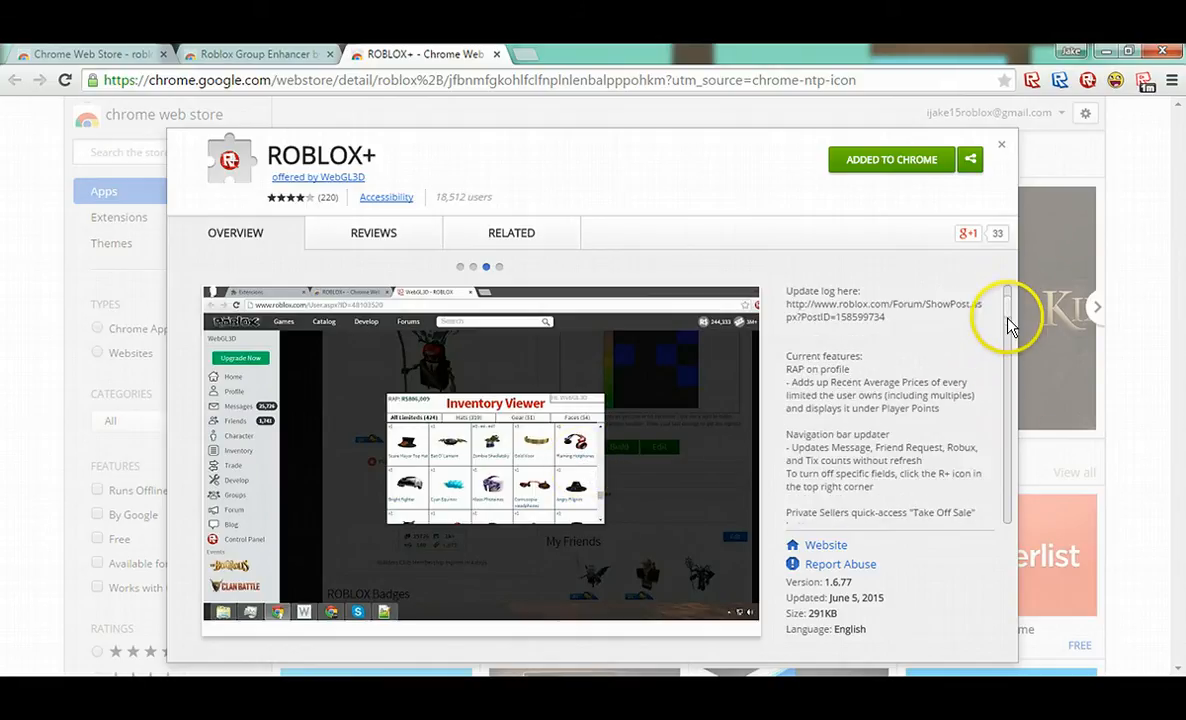
{"action": "scroll", "scroll_direction": "down", "scroll_amount": 3}
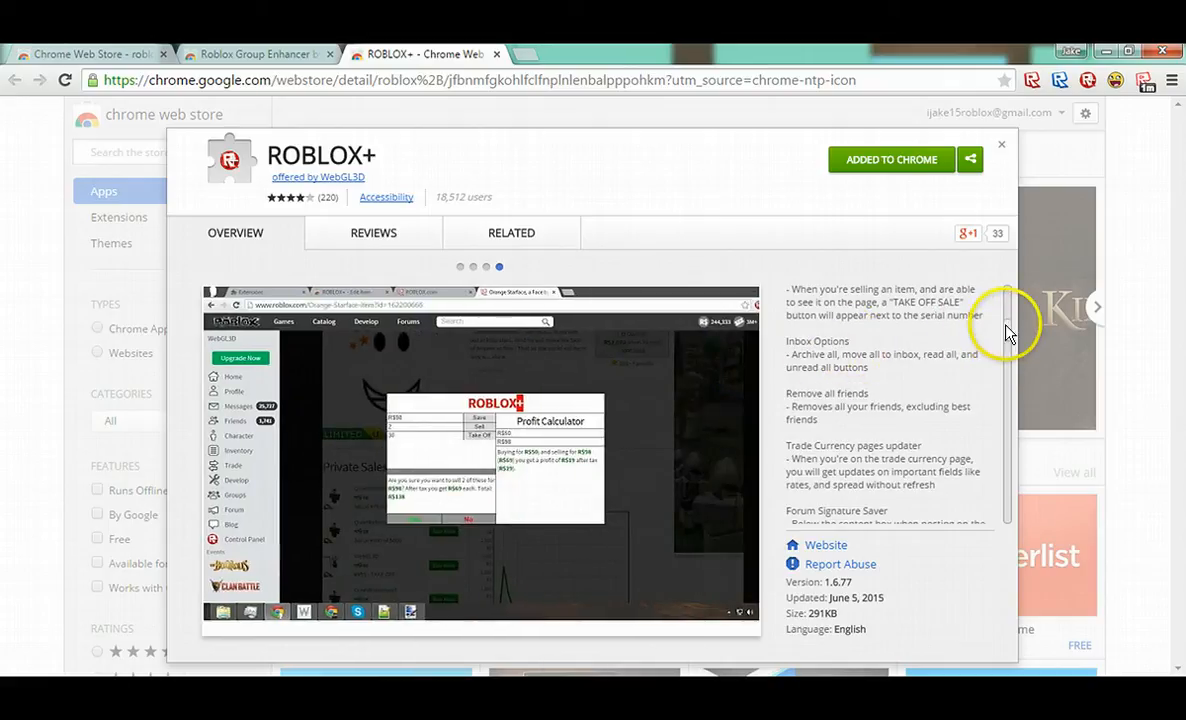
{"action": "scroll", "scroll_direction": "down", "scroll_amount": 3}
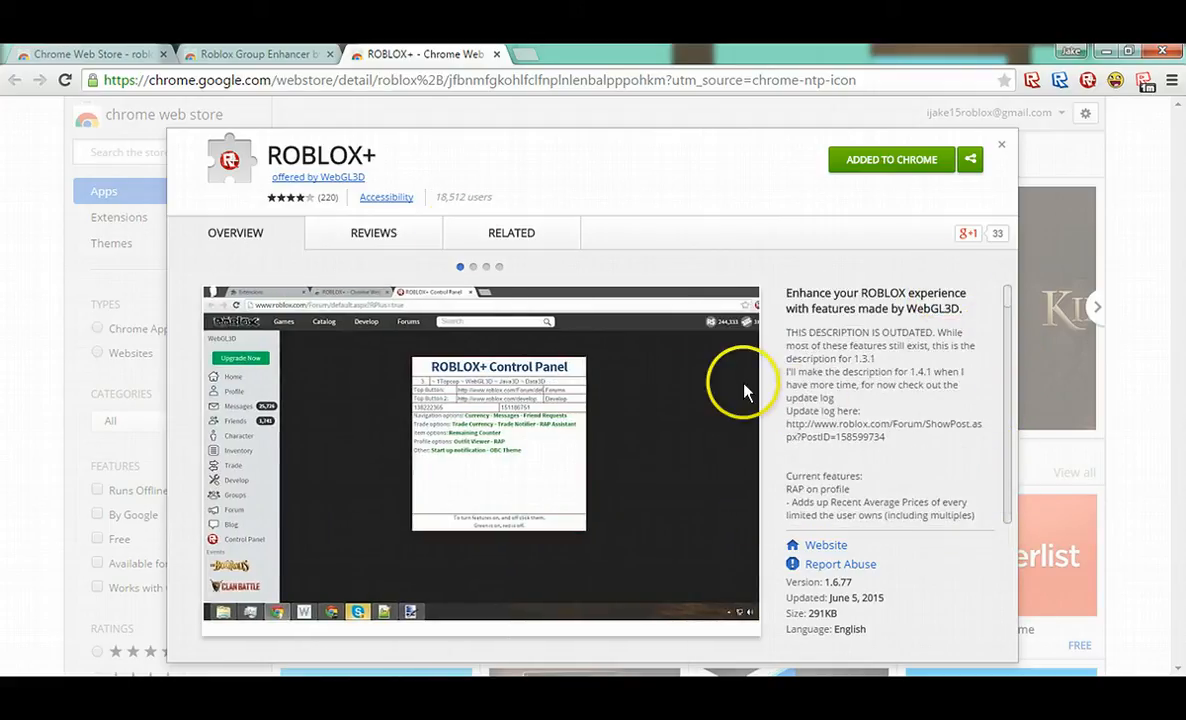
{"action": "mouse_move", "coordinate": [535, 212]}
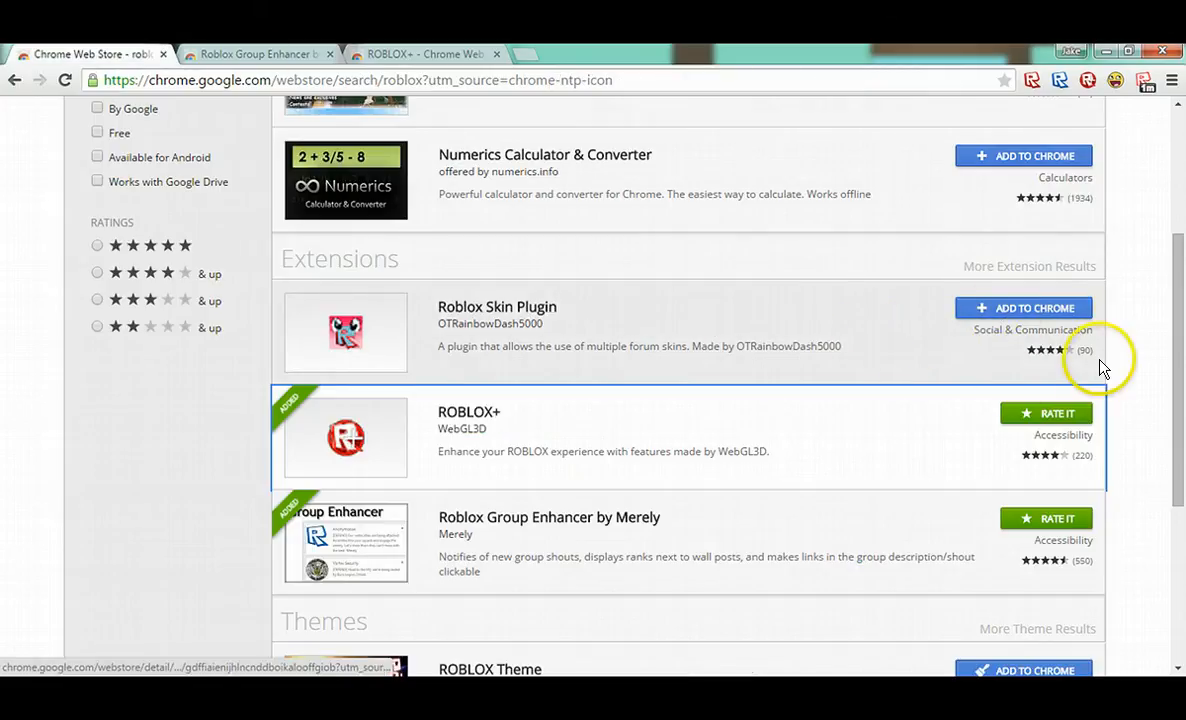
{"action": "mouse_move", "coordinate": [743, 303]}
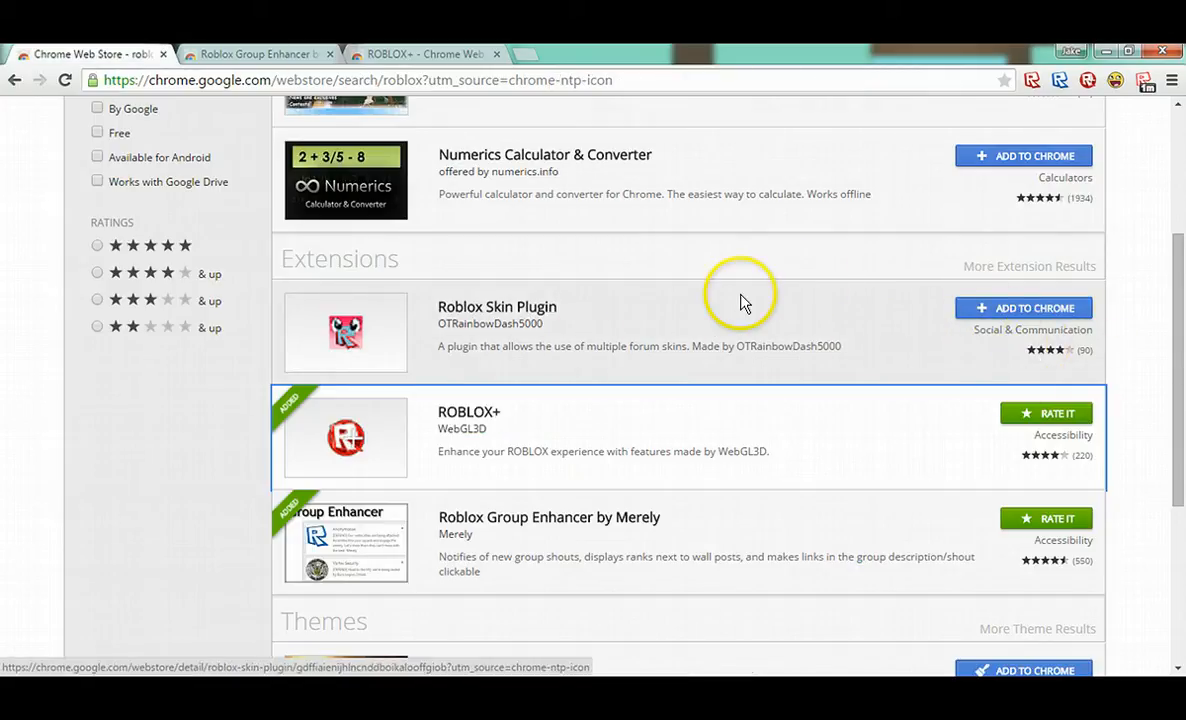
{"action": "mouse_move", "coordinate": [488, 357]}
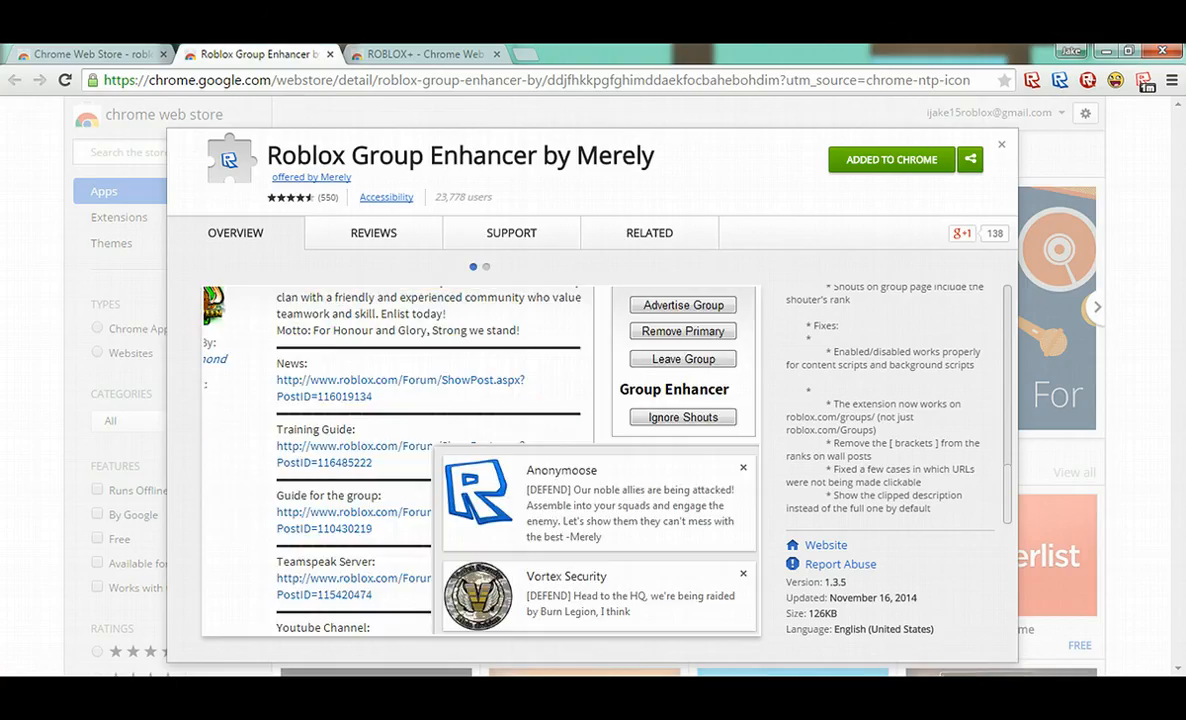
Step: Cycle the ROBLOX+ screenshots past New Post to the Inventory Viewer
{"action": "left_click", "coordinate": [430, 54]}
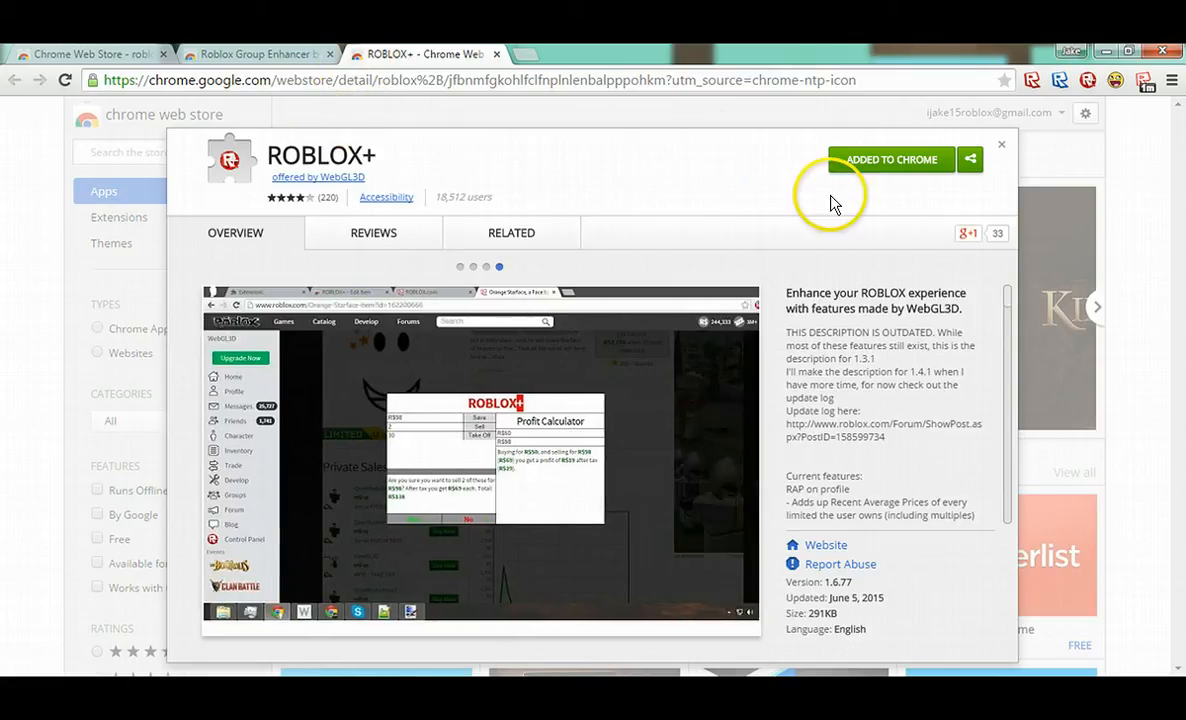
{"action": "mouse_move", "coordinate": [505, 128]}
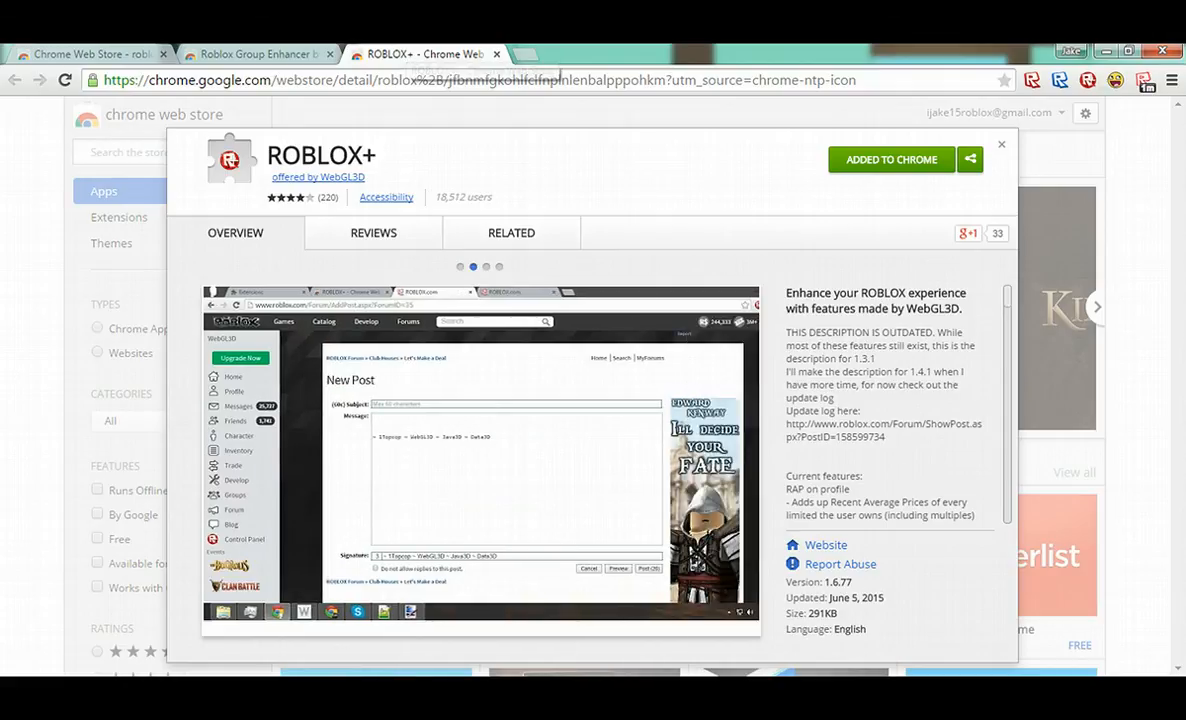
{"action": "left_click", "coordinate": [472, 266]}
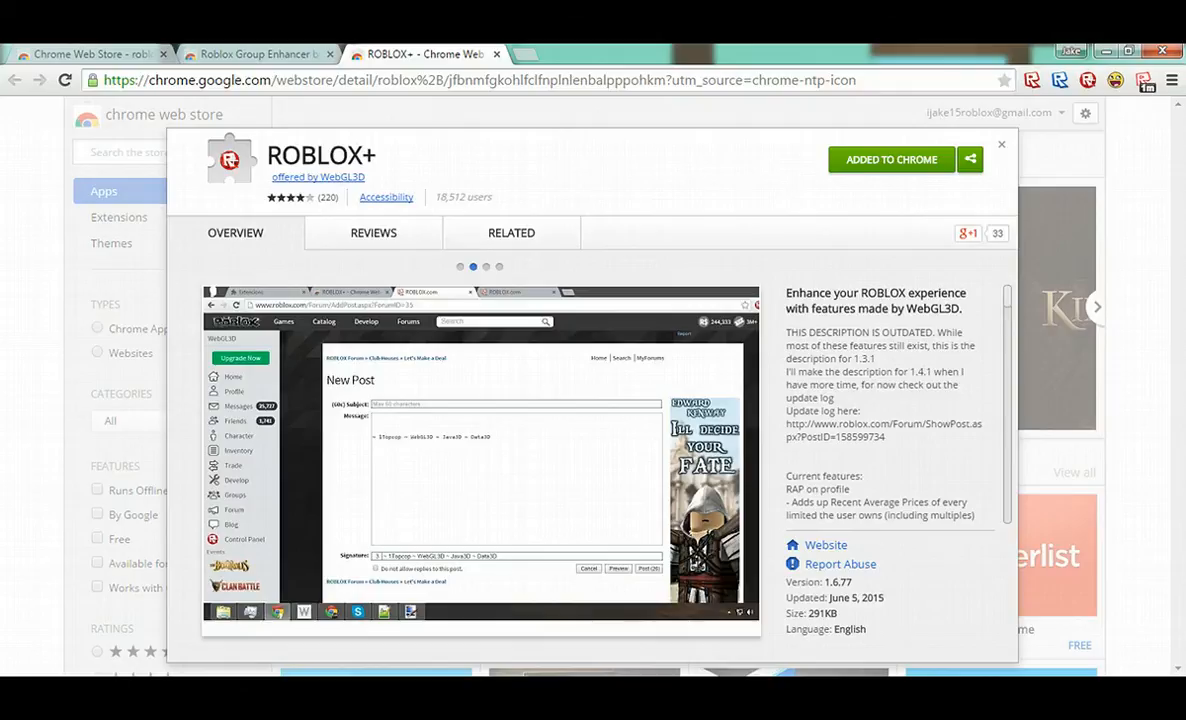
{"action": "left_click", "coordinate": [485, 266]}
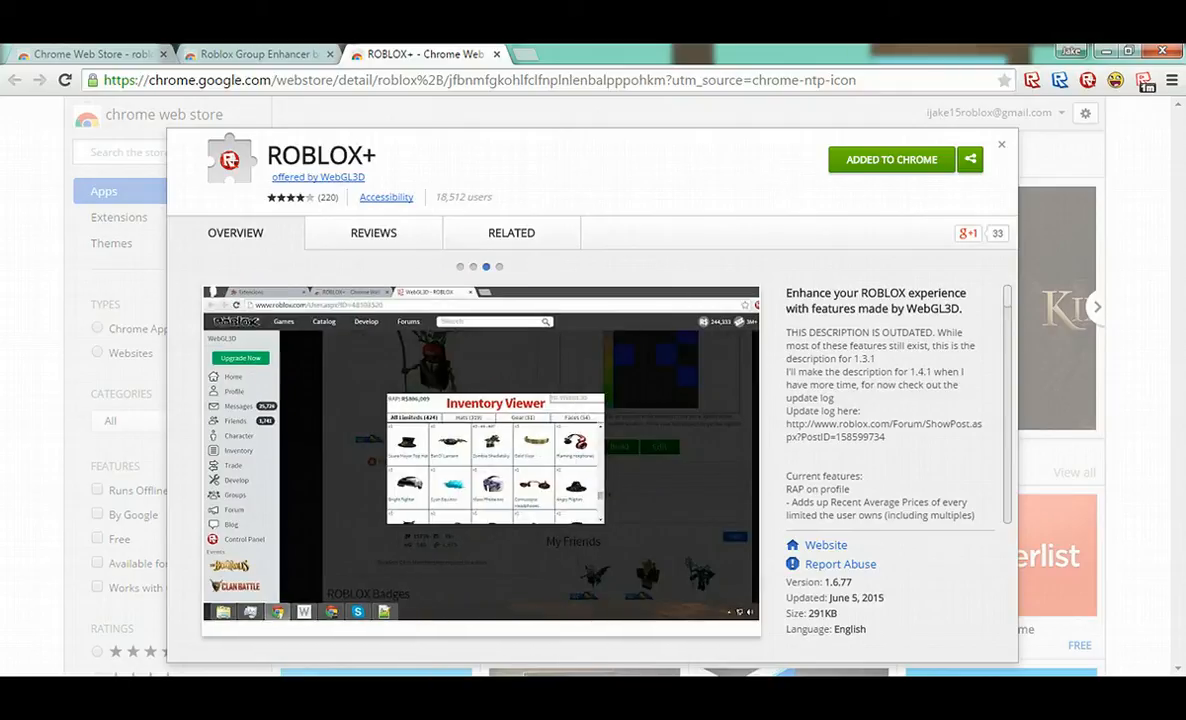